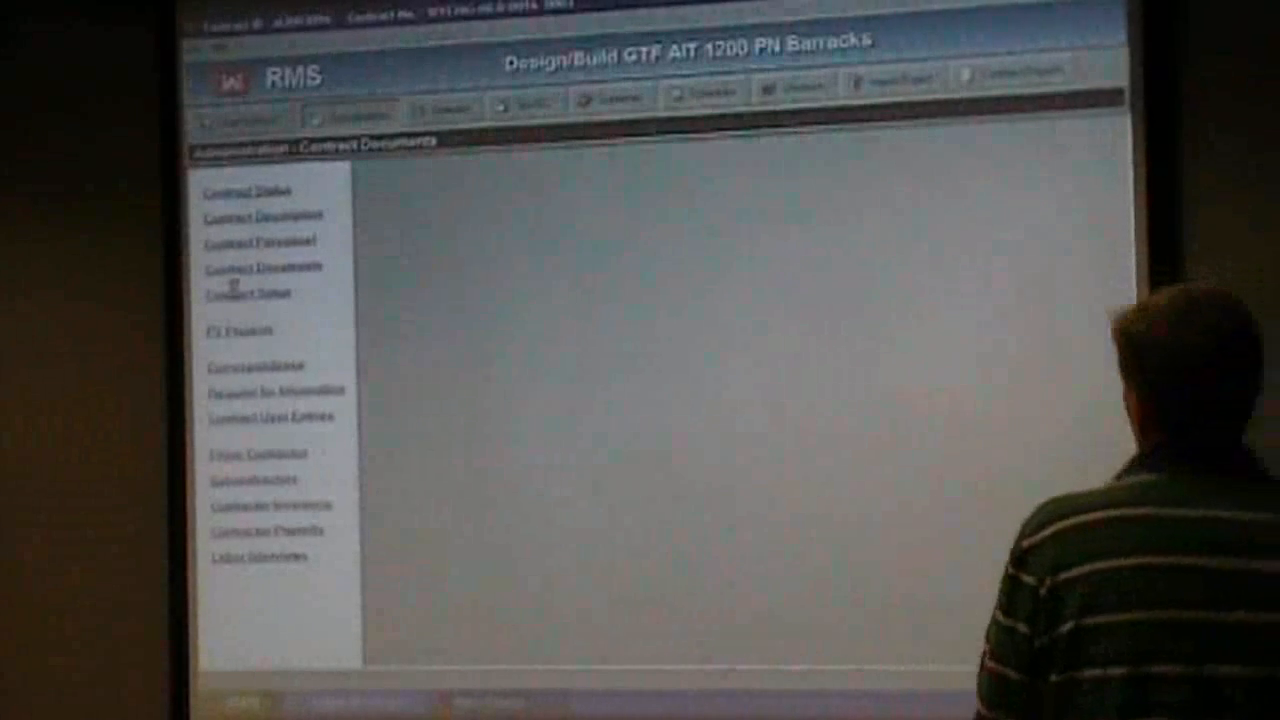
Step: Show the Contract Setup page from the Administration menu for the current contract
{"action": "left_click", "coordinate": [248, 292]}
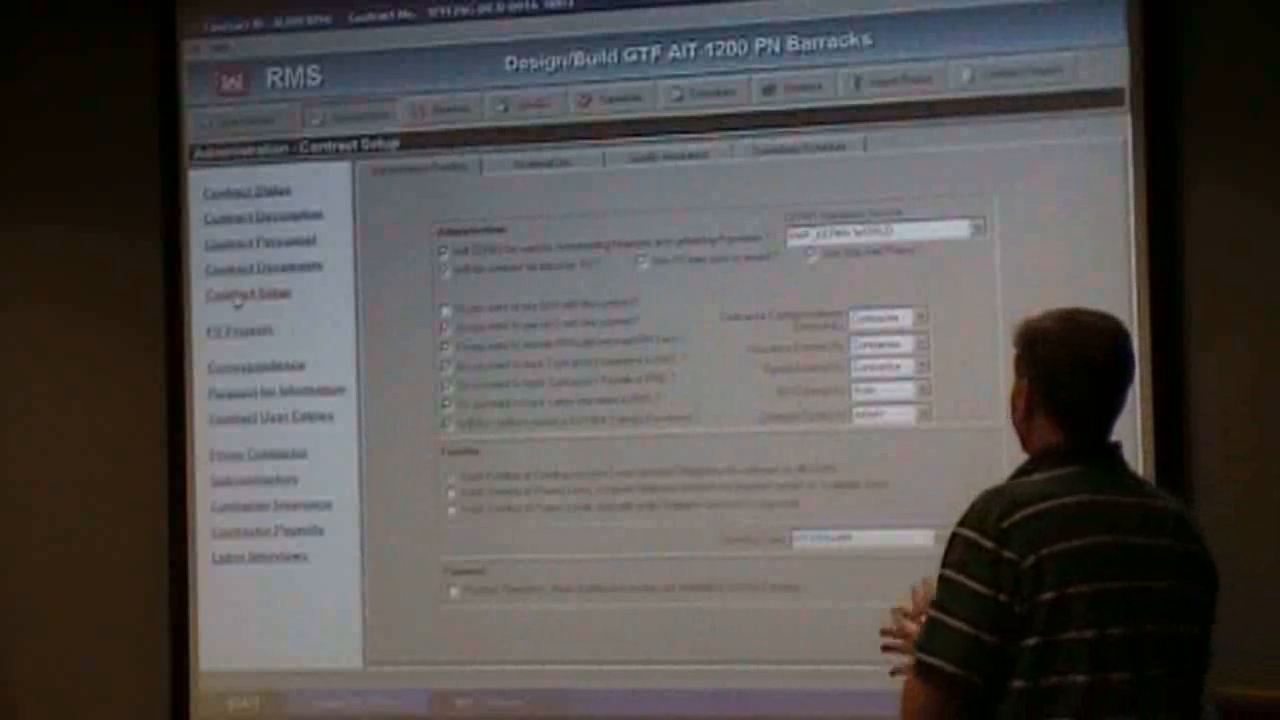